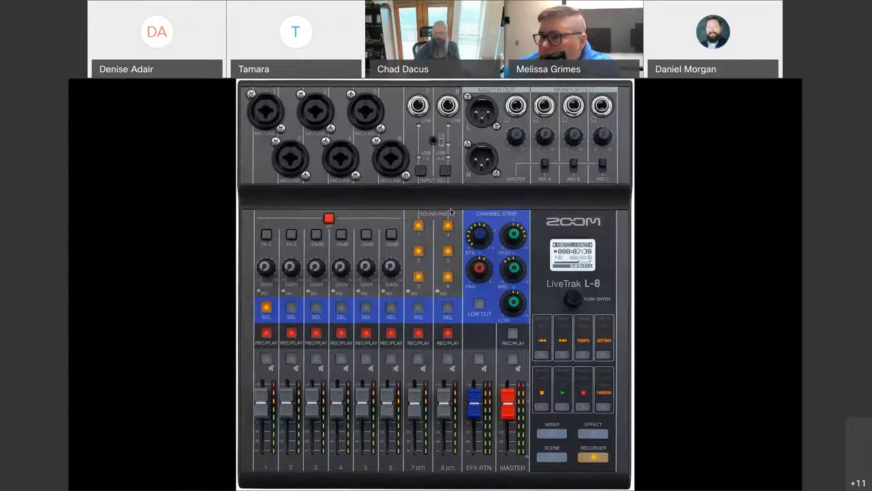
{"action": "mouse_move", "coordinate": [555, 81]}
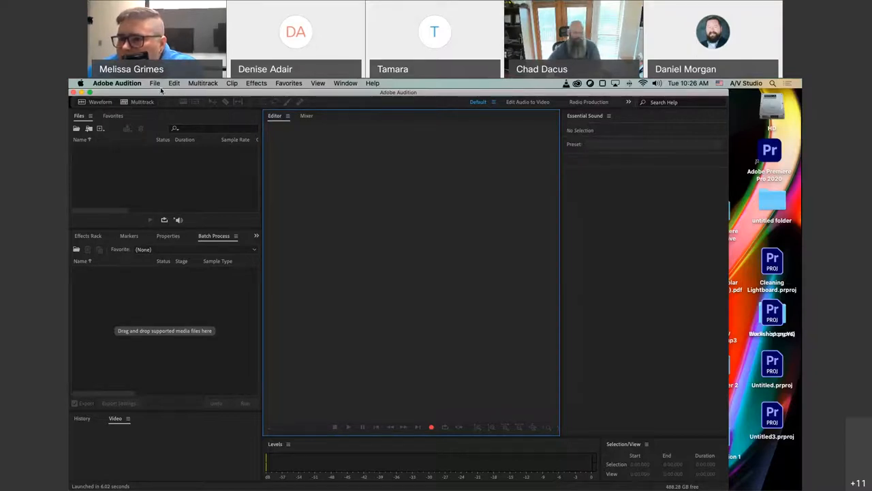
Show the File > New choices: Multitrack Session, Audio File and CD Layout
{"action": "left_click", "coordinate": [154, 83]}
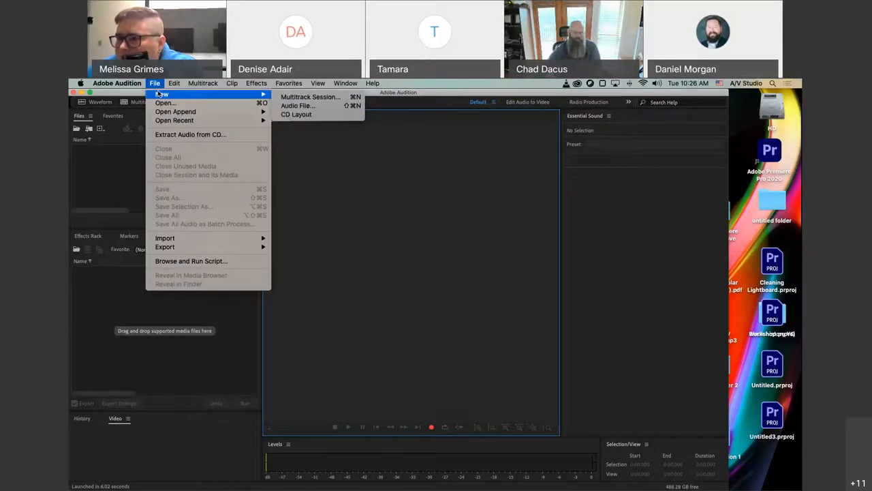
{"action": "mouse_move", "coordinate": [309, 96]}
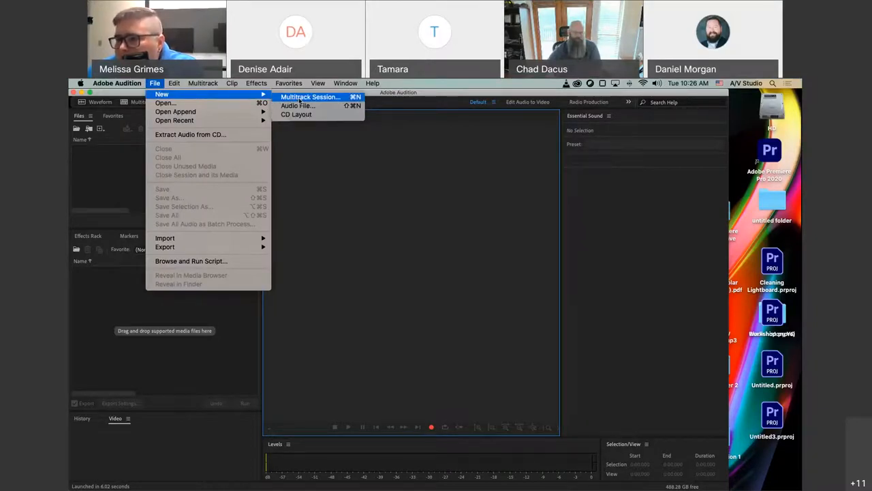
Name the new multitrack session 'Workshop' and select the Podcast template
{"action": "left_click", "coordinate": [310, 97]}
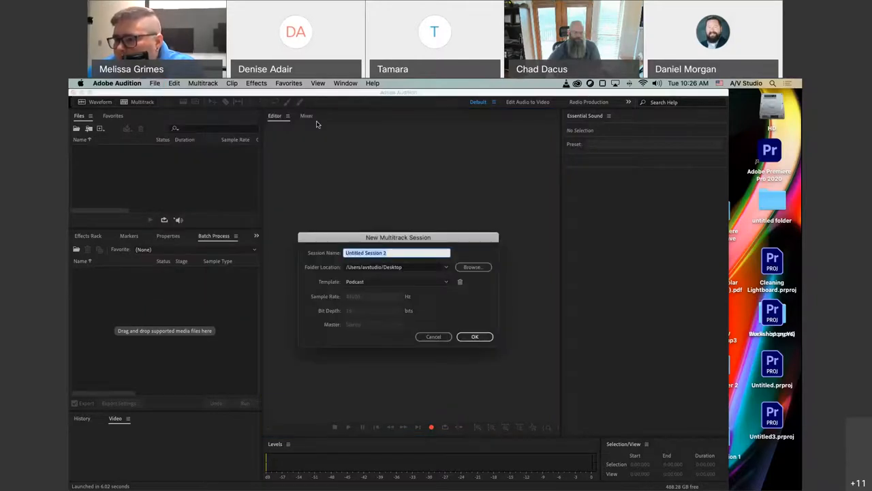
{"action": "mouse_move", "coordinate": [449, 291]}
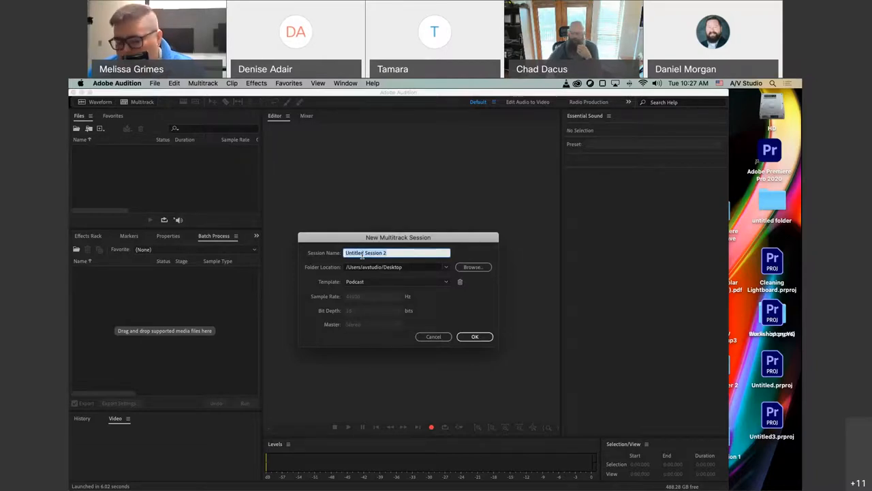
{"action": "type", "text": "Wo"}
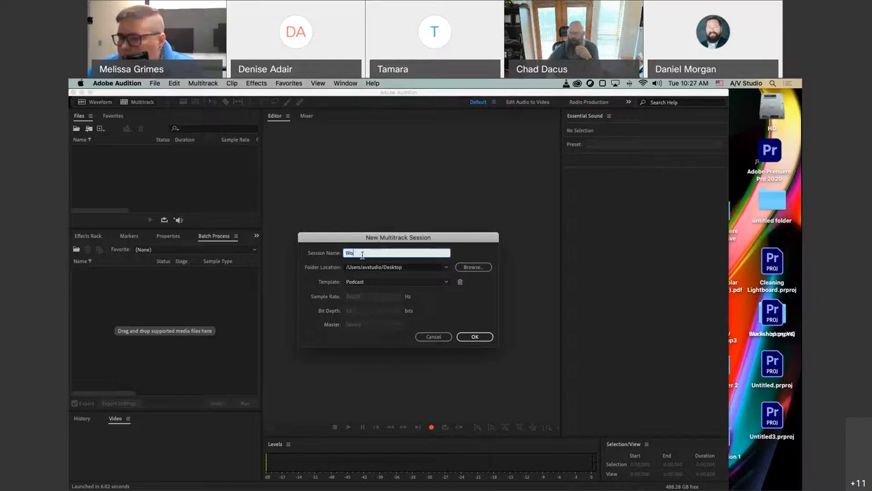
{"action": "type", "text": "Workshop"}
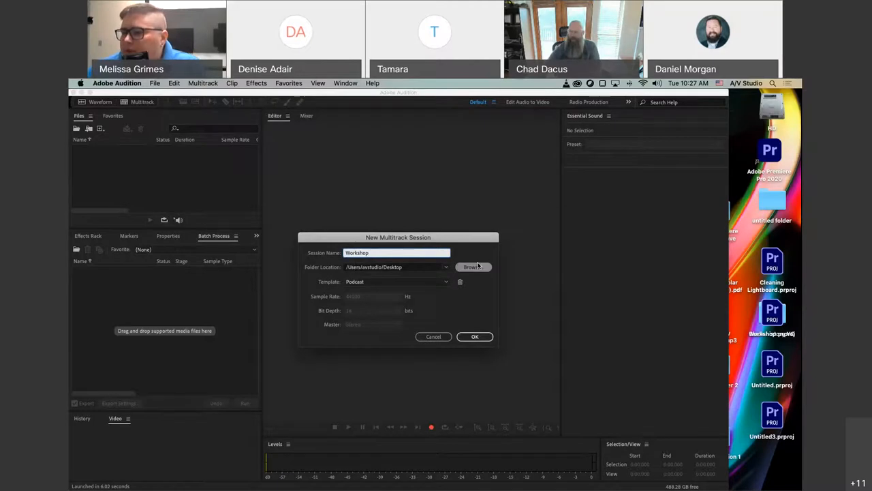
{"action": "left_click", "coordinate": [396, 281]}
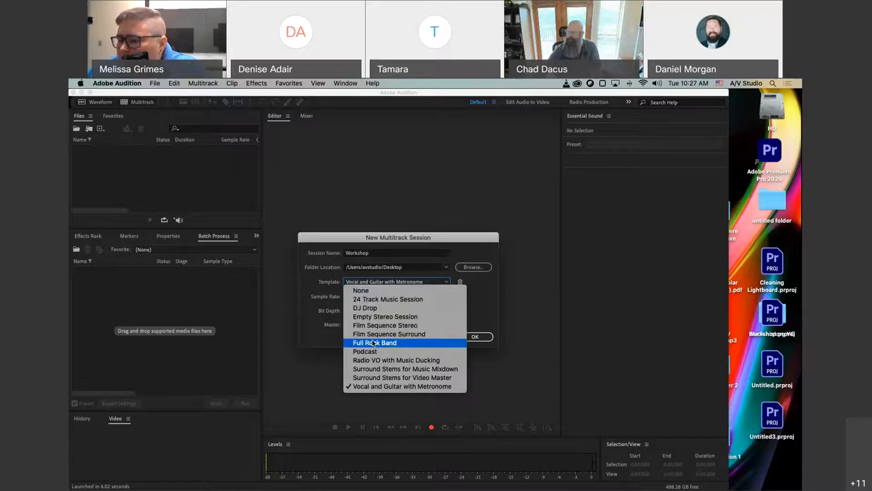
{"action": "mouse_move", "coordinate": [364, 351]}
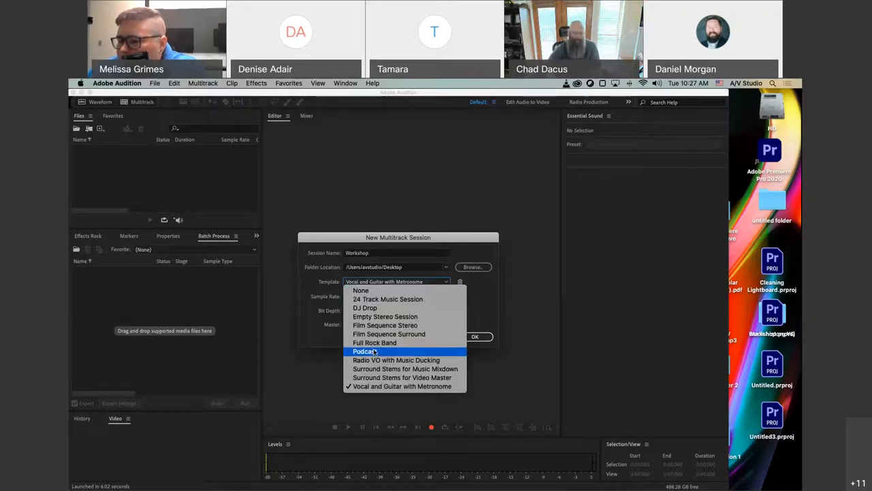
{"action": "left_click", "coordinate": [363, 351]}
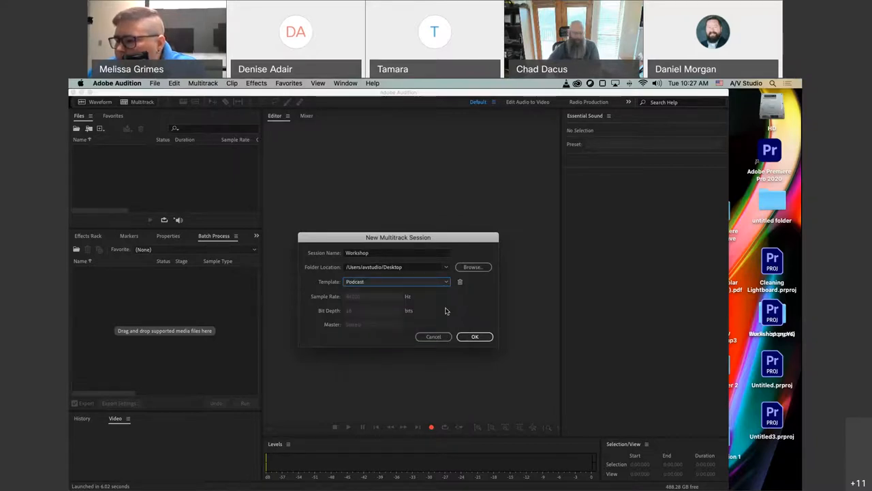
Create the Workshop session and set the Host input to stereo ZOOM L-8 Driver In 1
{"action": "left_click", "coordinate": [475, 336]}
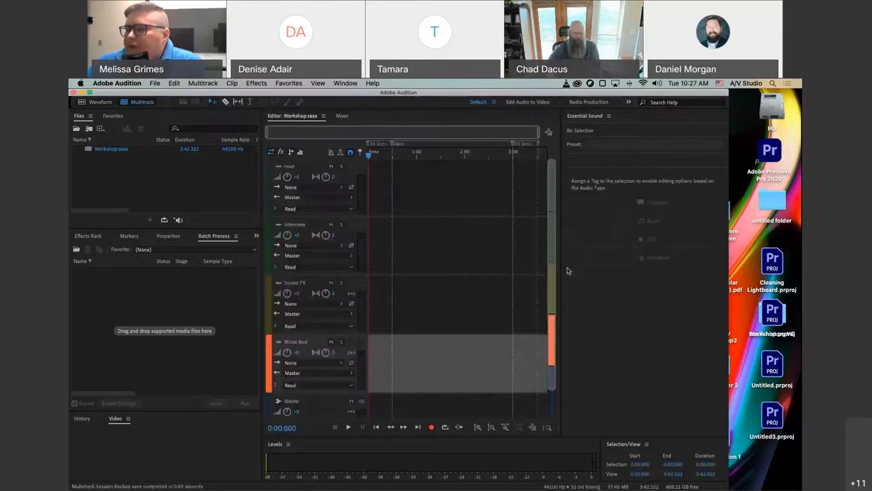
{"action": "mouse_move", "coordinate": [654, 304]}
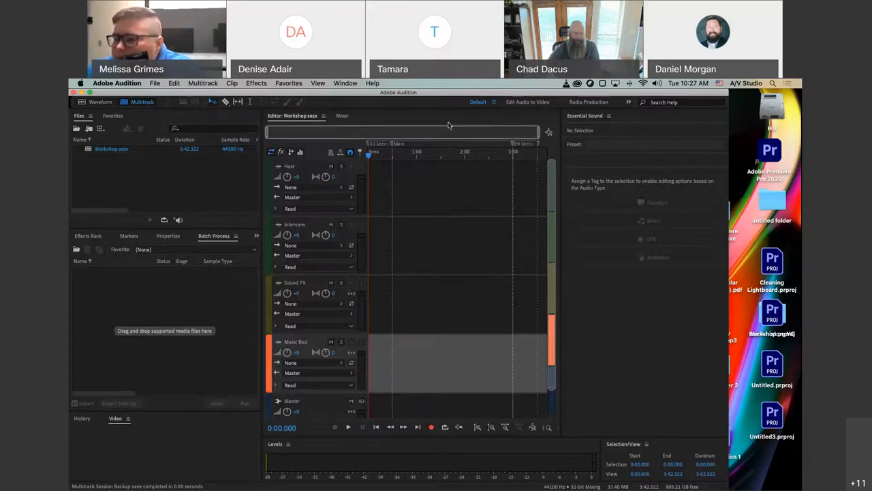
{"action": "mouse_move", "coordinate": [304, 253]}
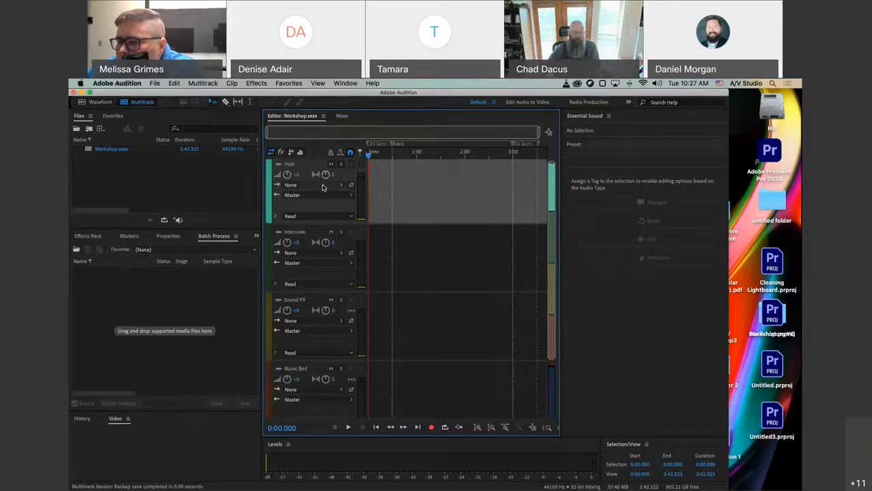
{"action": "left_click", "coordinate": [307, 185]}
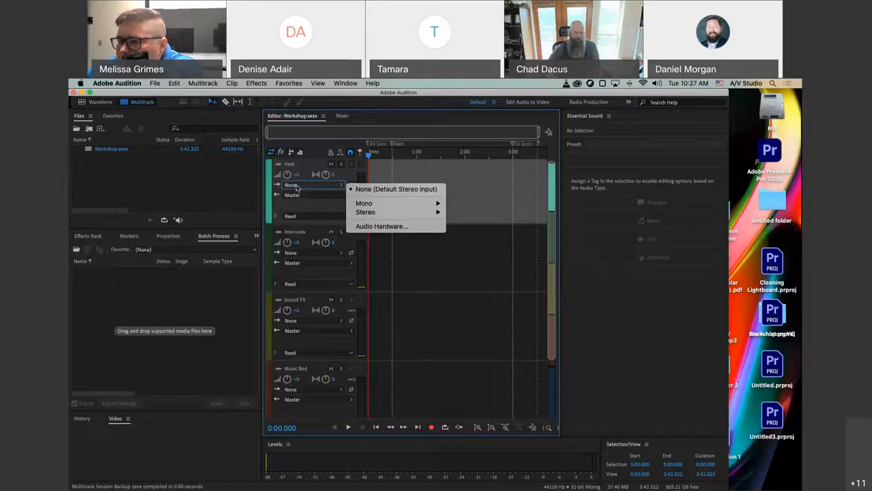
{"action": "mouse_move", "coordinate": [395, 189]}
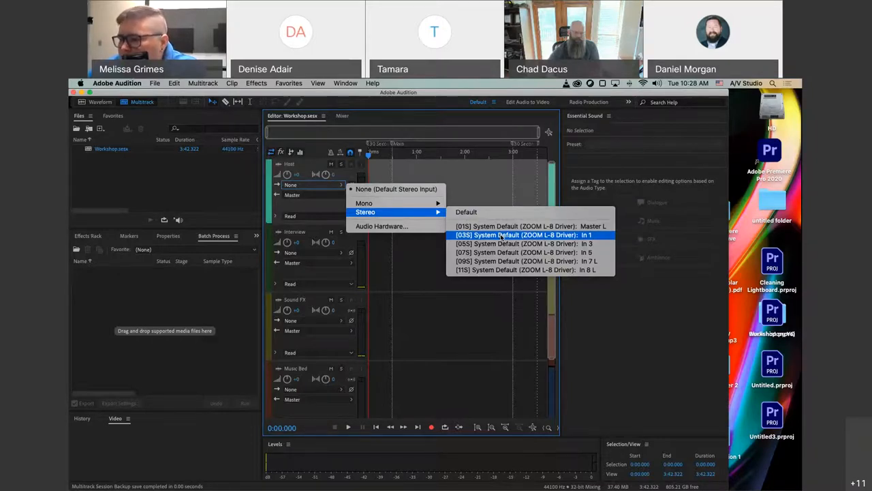
{"action": "left_click", "coordinate": [518, 235]}
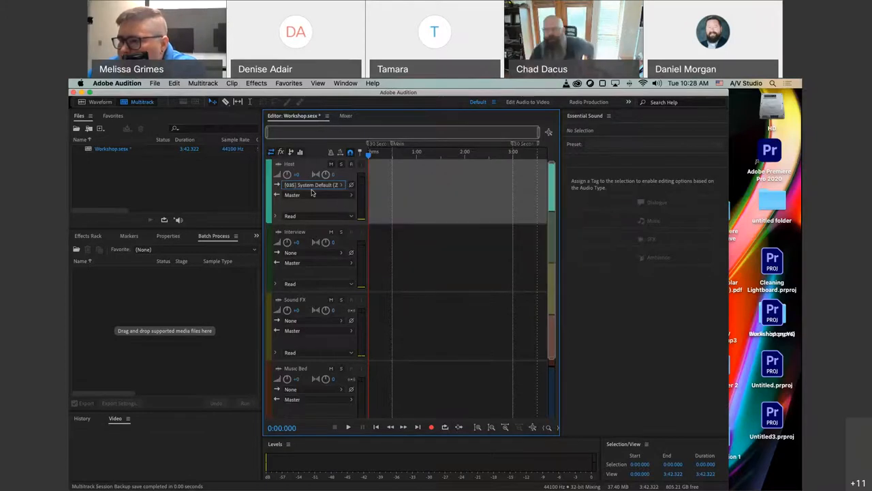
{"action": "mouse_move", "coordinate": [292, 195]}
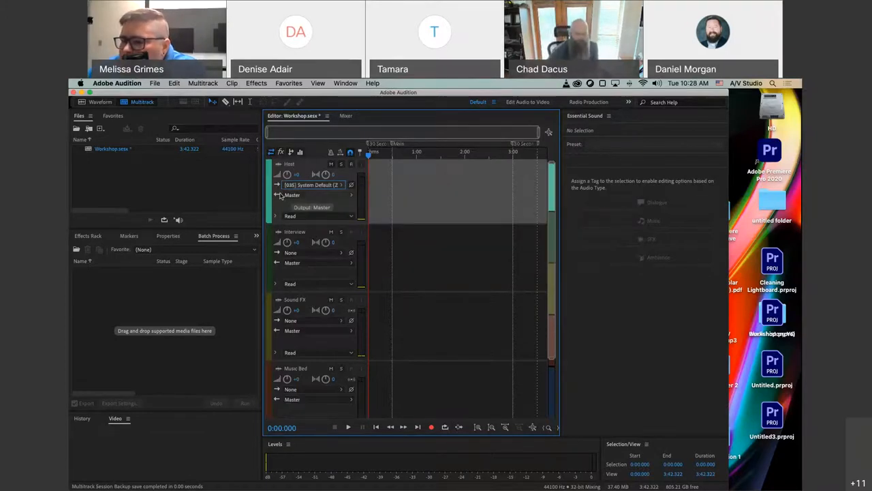
{"action": "mouse_move", "coordinate": [344, 199]}
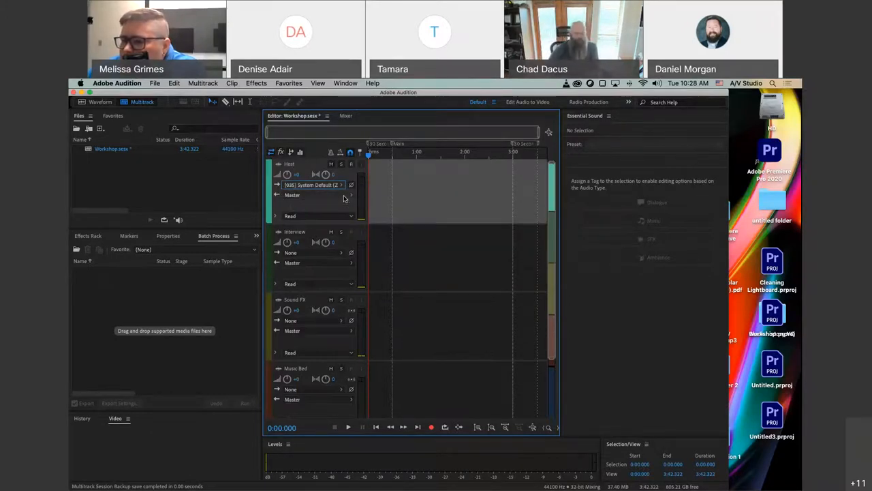
{"action": "mouse_move", "coordinate": [344, 198]}
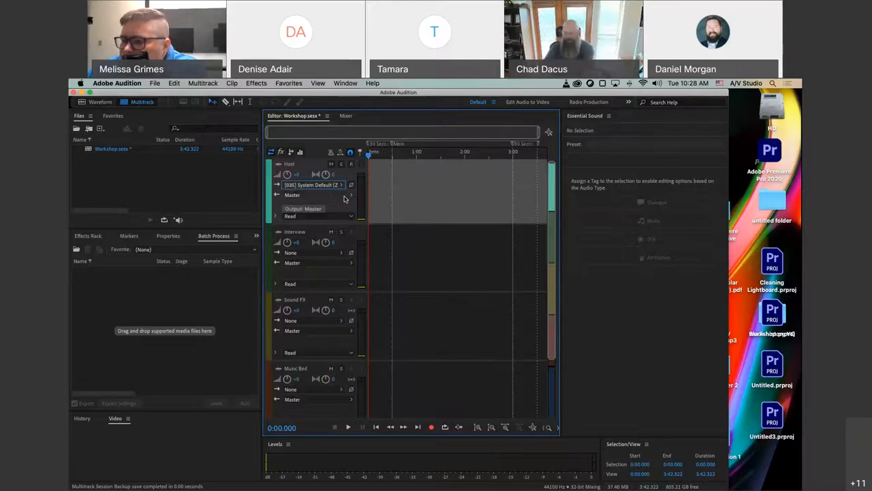
{"action": "mouse_move", "coordinate": [304, 200]}
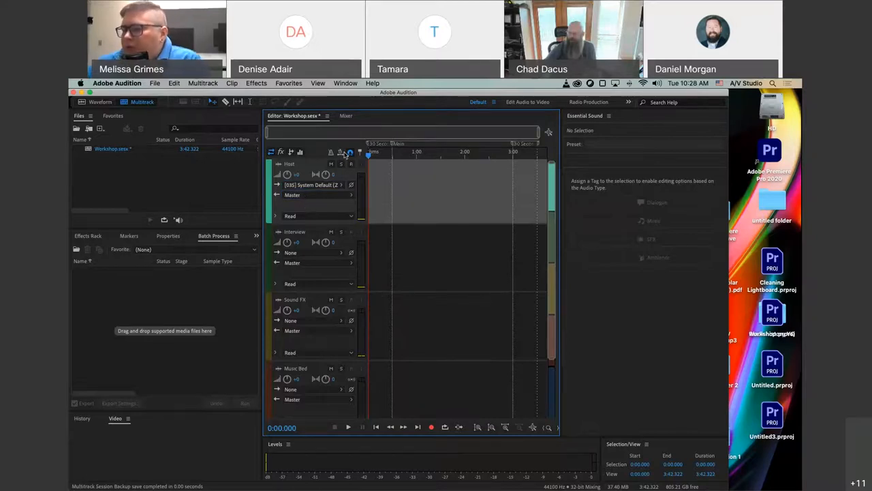
{"action": "mouse_move", "coordinate": [347, 159]}
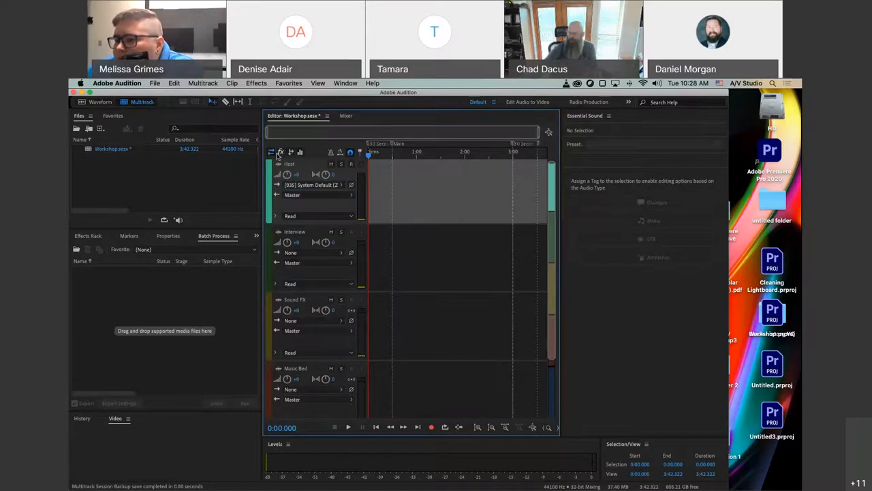
{"action": "mouse_move", "coordinate": [306, 175]}
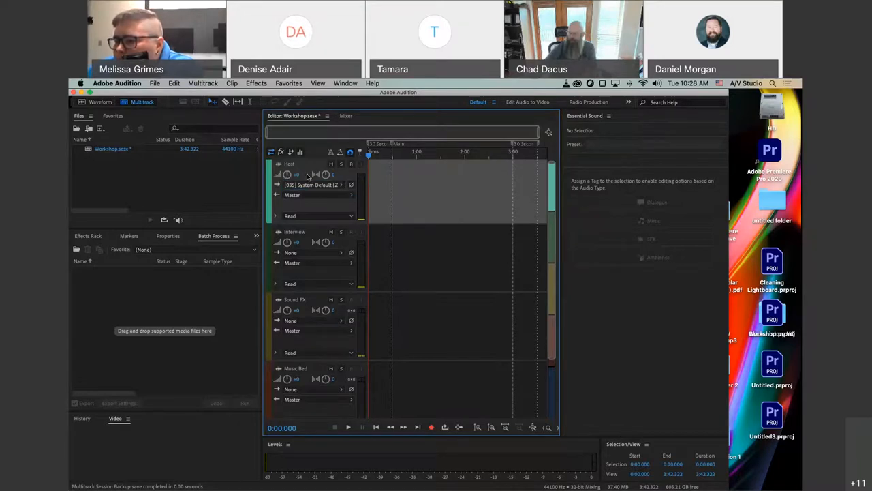
{"action": "mouse_move", "coordinate": [351, 177]}
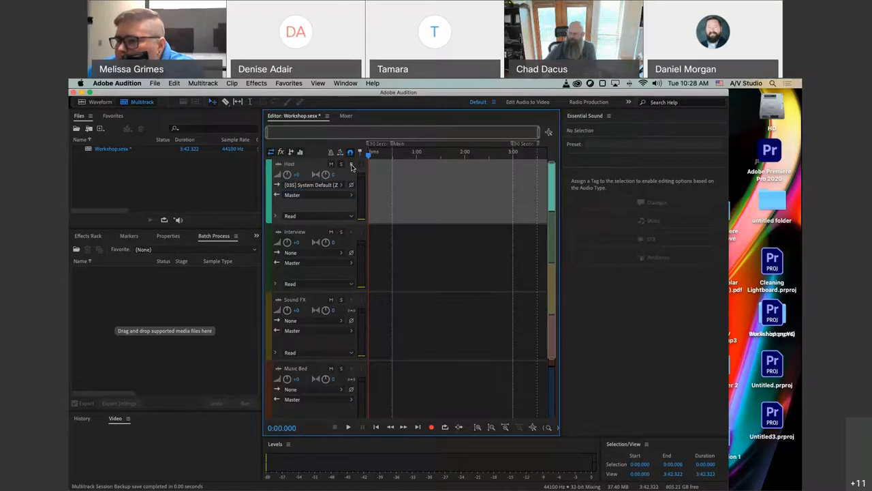
Arm the Host track for recording so its input meter shows live signal
{"action": "left_click", "coordinate": [350, 164]}
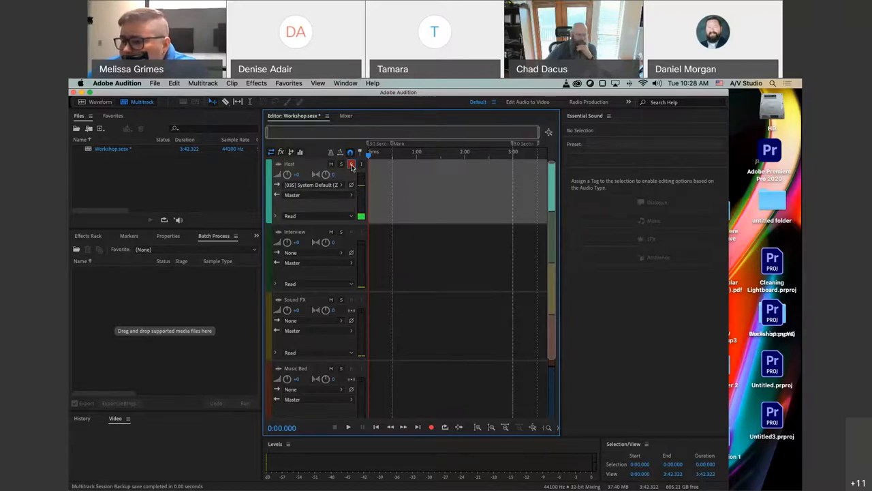
Record a roughly 13-second Host_001 clip onto the Host track, then stop
{"action": "left_click", "coordinate": [351, 163]}
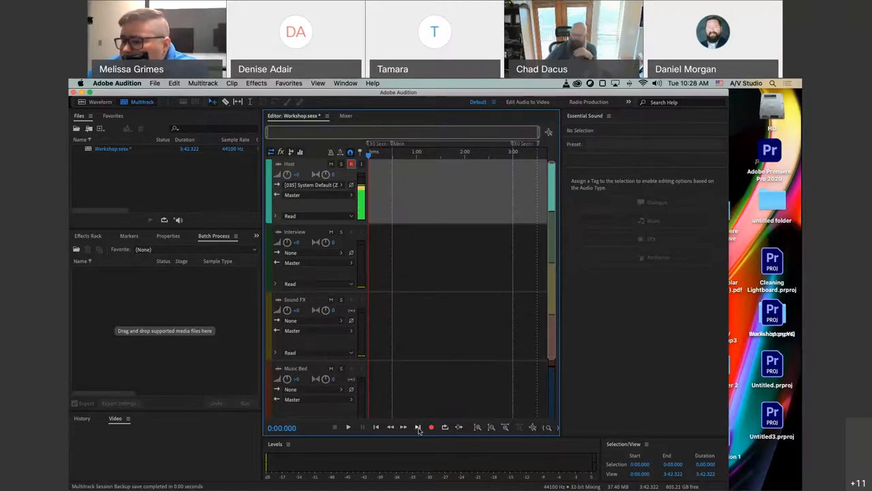
{"action": "left_click", "coordinate": [432, 428]}
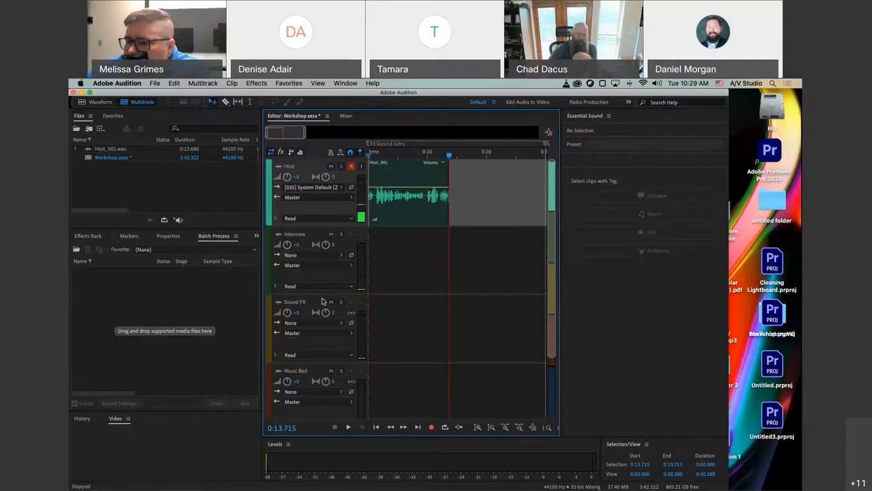
{"action": "mouse_move", "coordinate": [409, 325]}
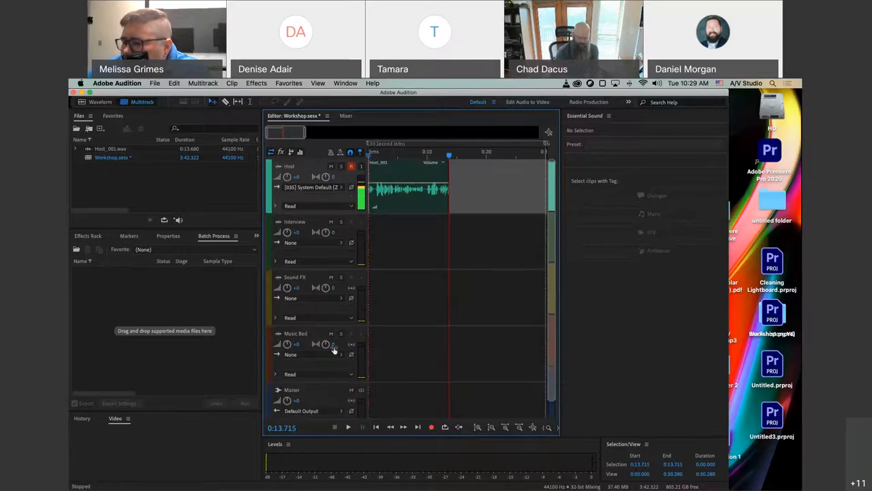
{"action": "mouse_move", "coordinate": [513, 359]}
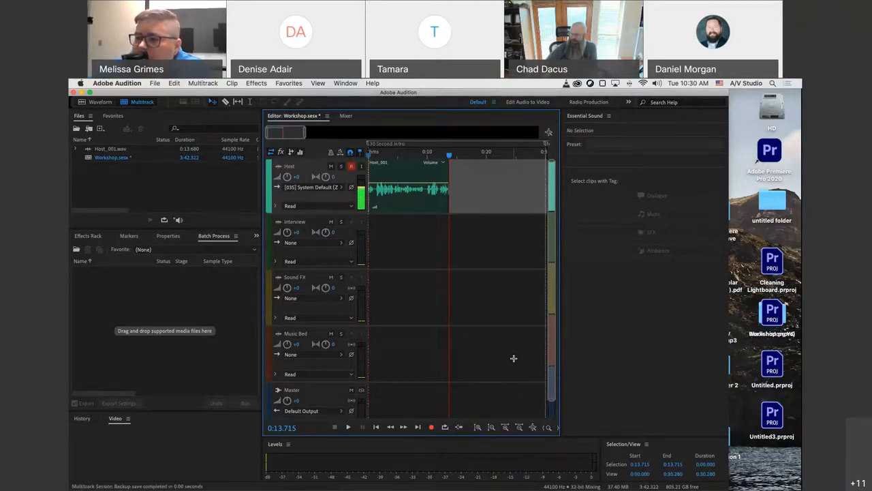
{"action": "mouse_move", "coordinate": [360, 261]}
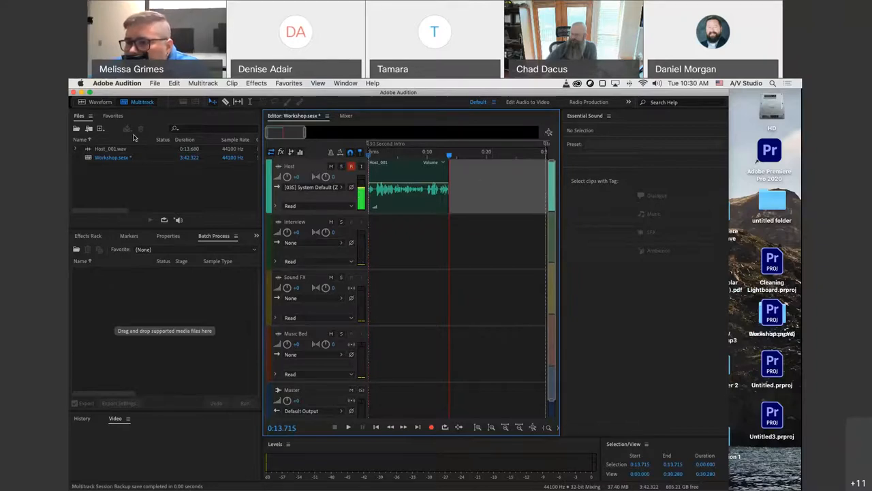
Bring up the File menu's Export > Multitrack Mixdown option
{"action": "left_click", "coordinate": [154, 82]}
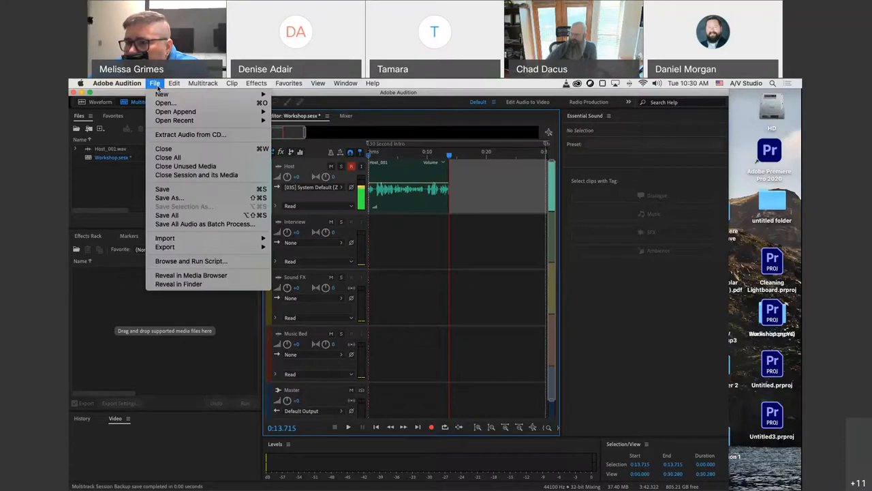
{"action": "mouse_move", "coordinate": [164, 247]}
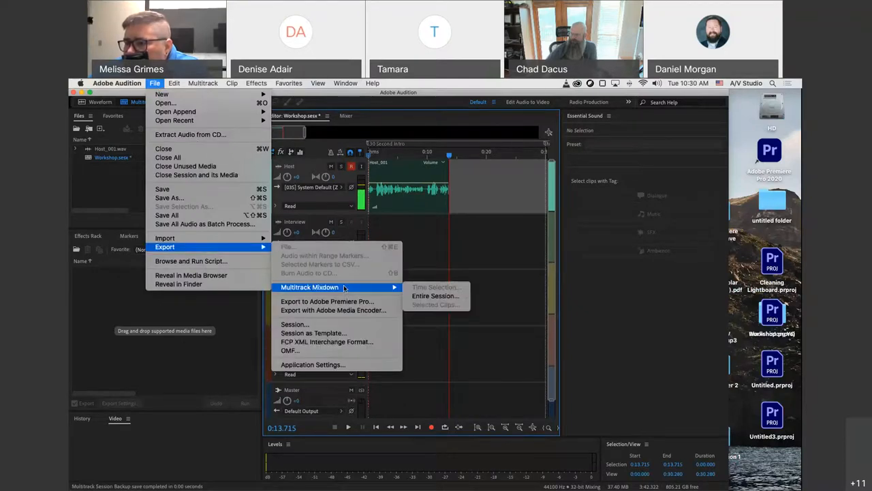
{"action": "mouse_move", "coordinate": [435, 295]}
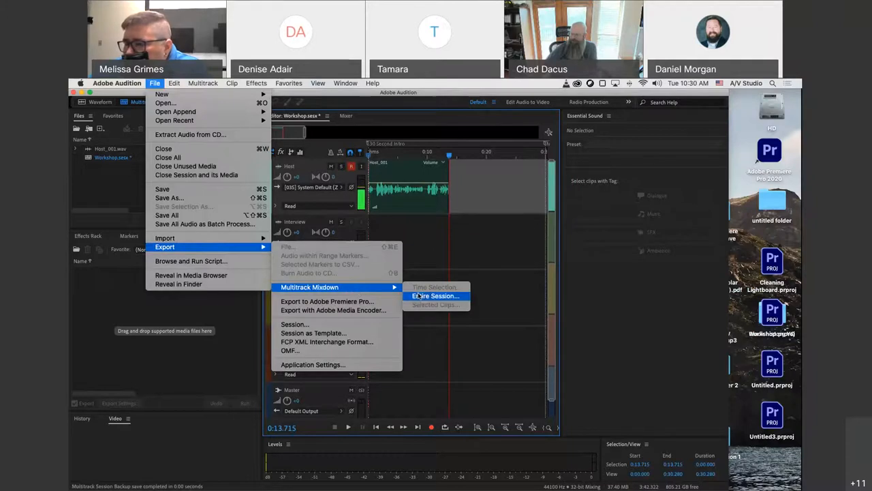
{"action": "mouse_move", "coordinate": [436, 295]}
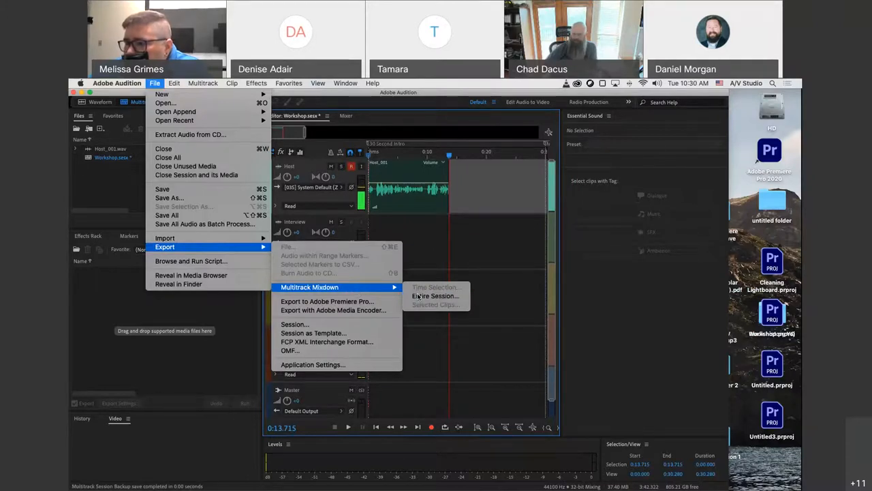
Export the entire session to the Desktop as Workshop_mixdown.mp3
{"action": "left_click", "coordinate": [435, 295]}
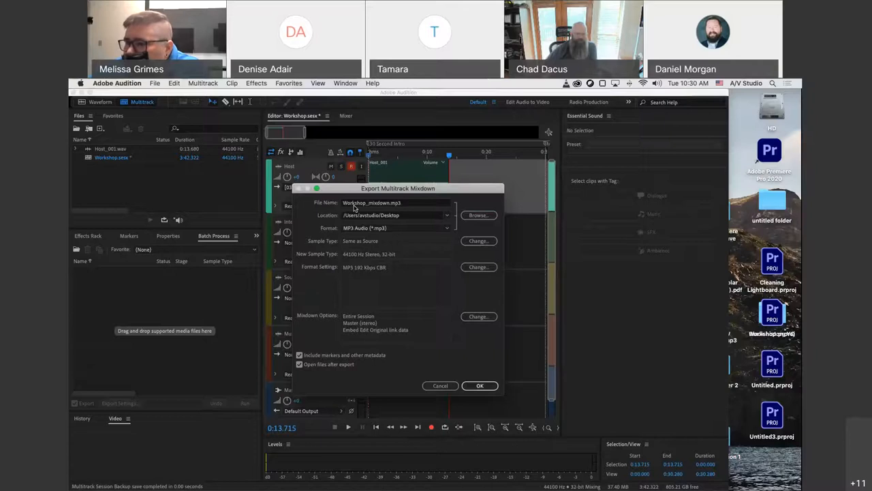
{"action": "mouse_move", "coordinate": [342, 314]}
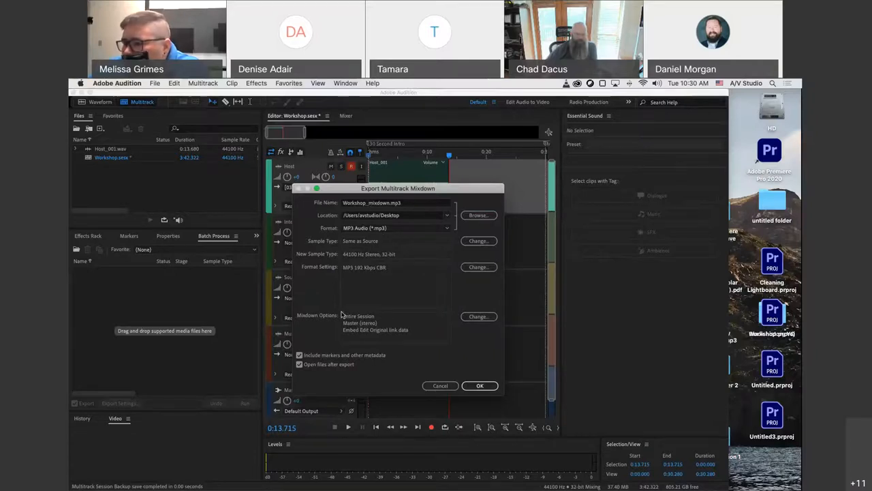
{"action": "left_click", "coordinate": [480, 385]}
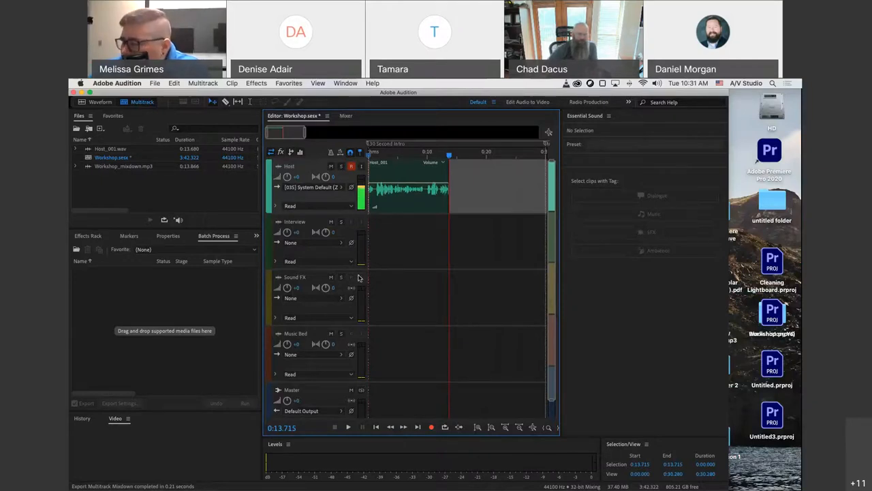
{"action": "mouse_move", "coordinate": [446, 284]}
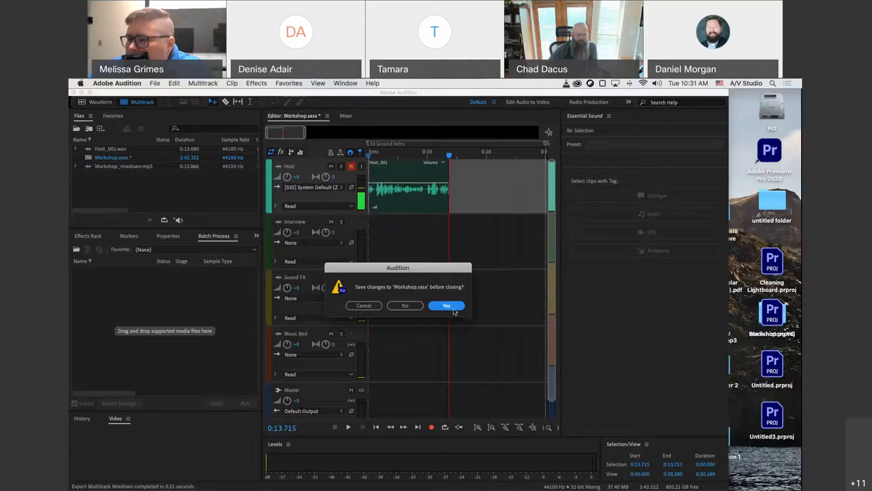
Save the Workshop session at the quit prompt so Audition closes
{"action": "left_click", "coordinate": [446, 304]}
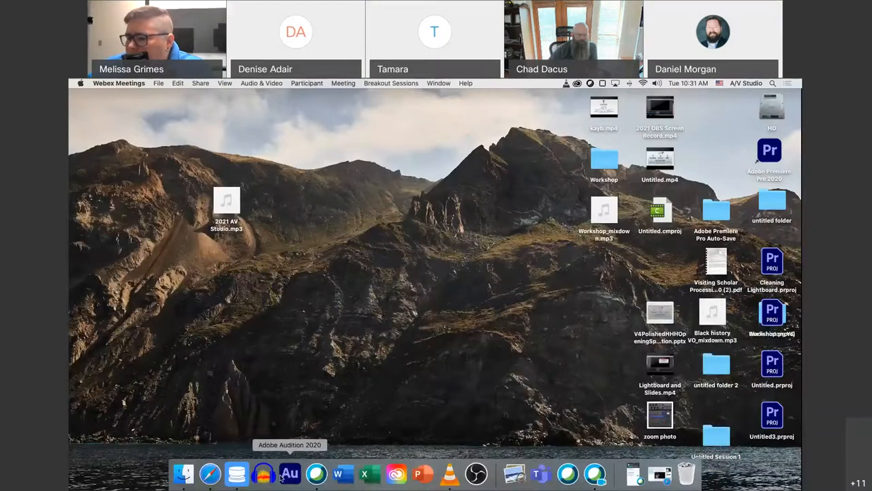
{"action": "mouse_move", "coordinate": [263, 473]}
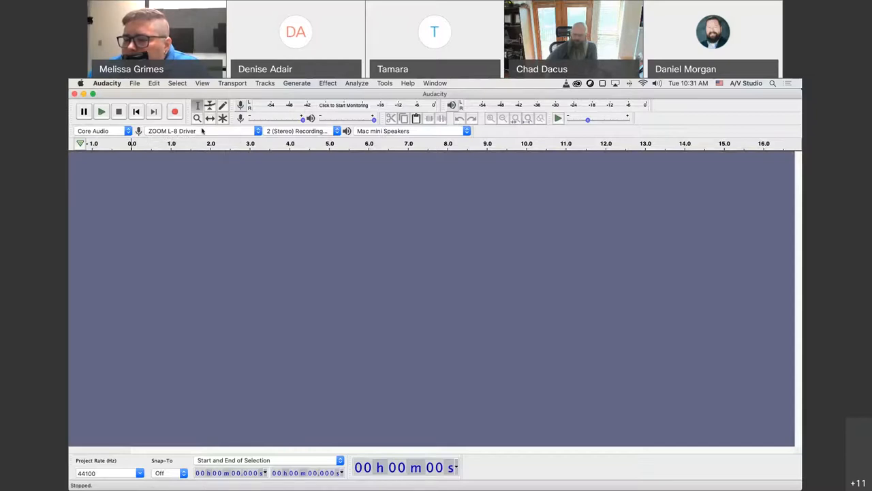
{"action": "mouse_move", "coordinate": [175, 111]}
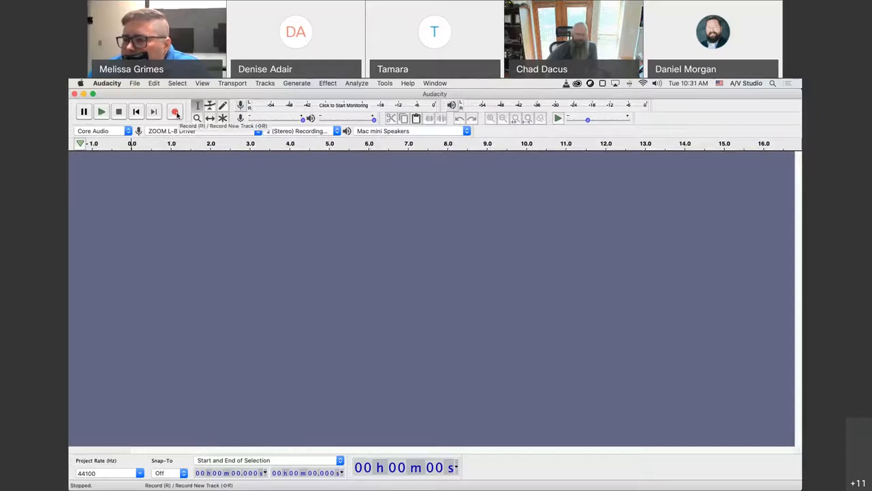
Start and pause a recording in Audacity, then close the project without saving
{"action": "left_click", "coordinate": [175, 112]}
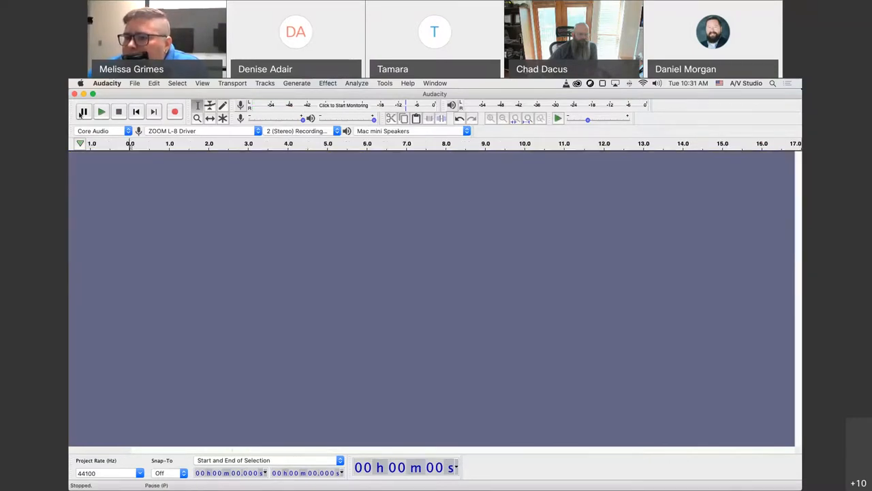
{"action": "left_click", "coordinate": [74, 94]}
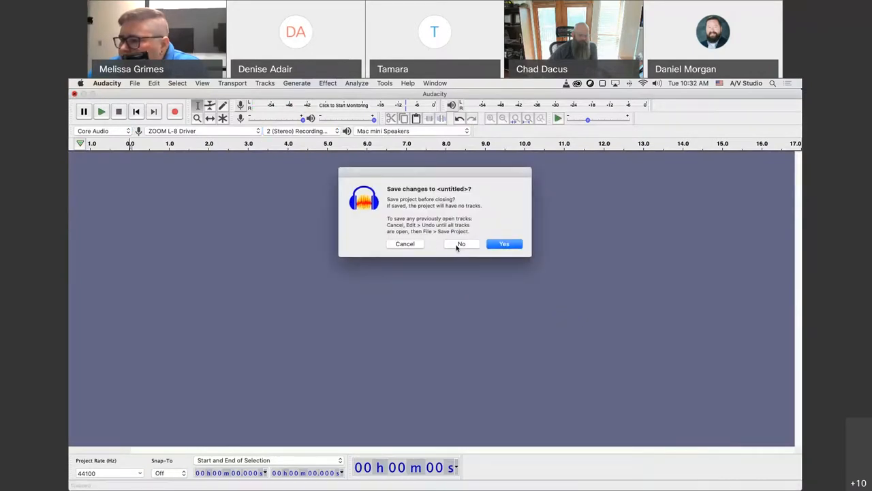
{"action": "left_click", "coordinate": [462, 244]}
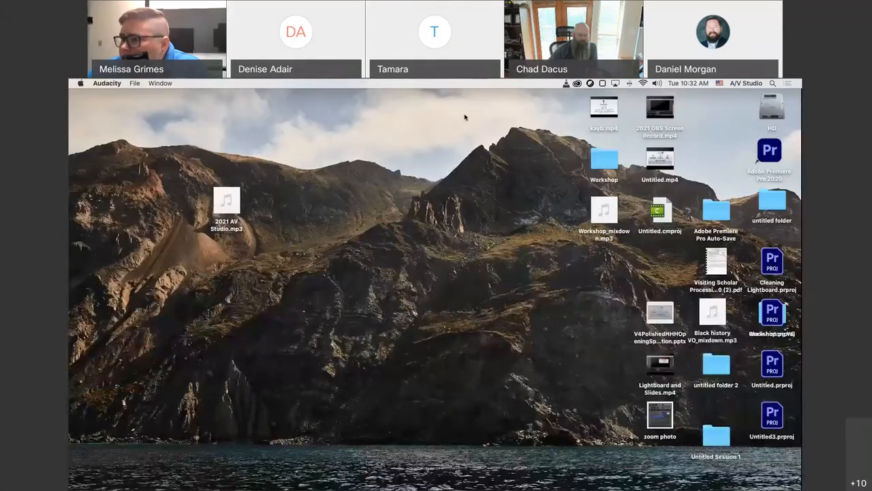
{"action": "mouse_move", "coordinate": [339, 103]}
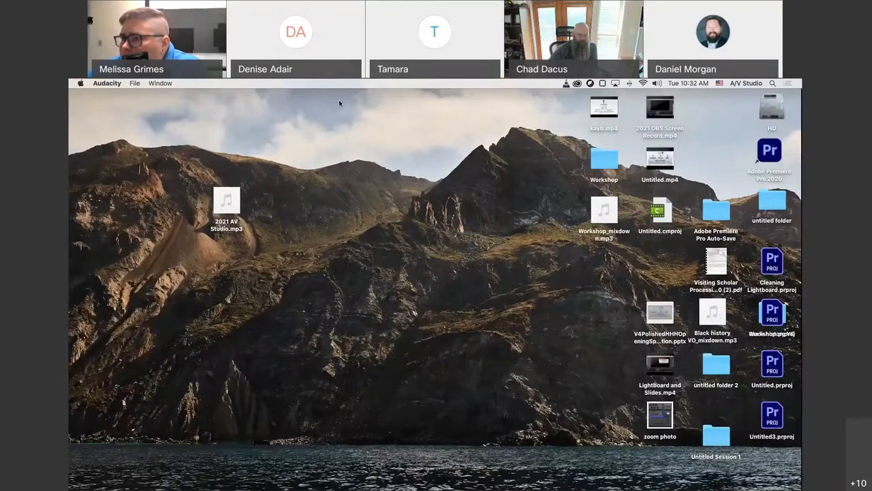